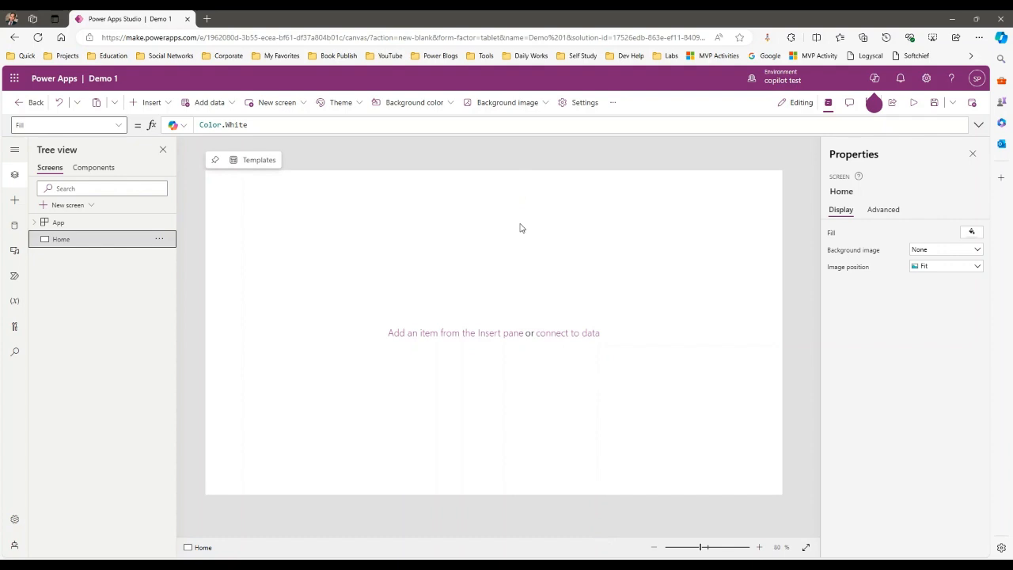
pyautogui.moveTo(565, 243)
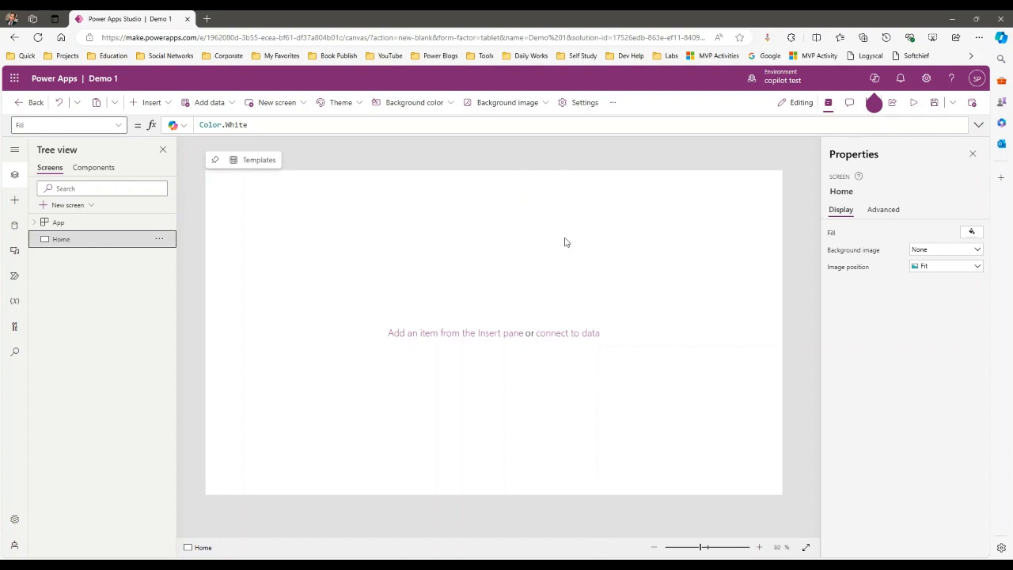
pyautogui.moveTo(300, 204)
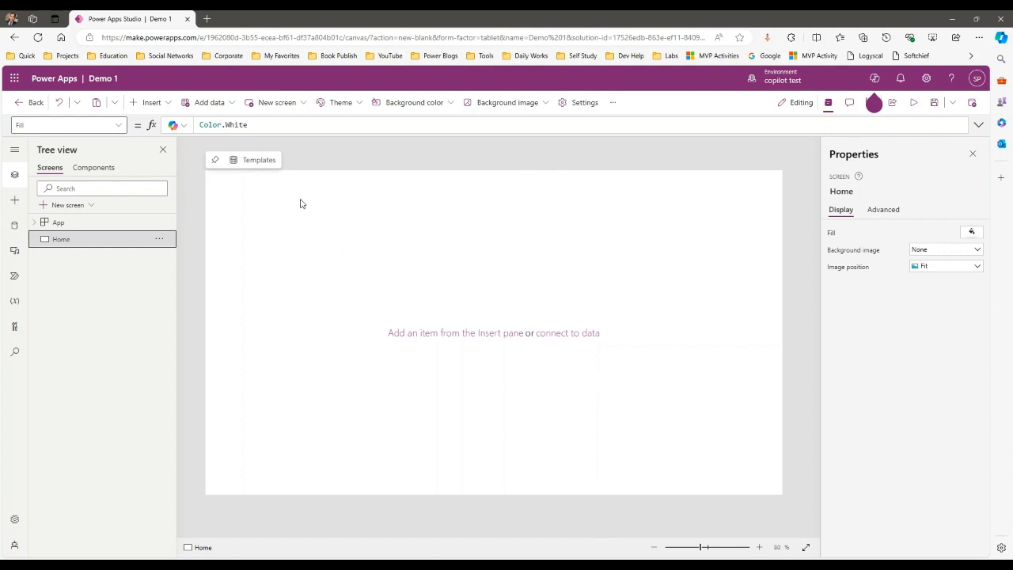
pyautogui.moveTo(586, 277)
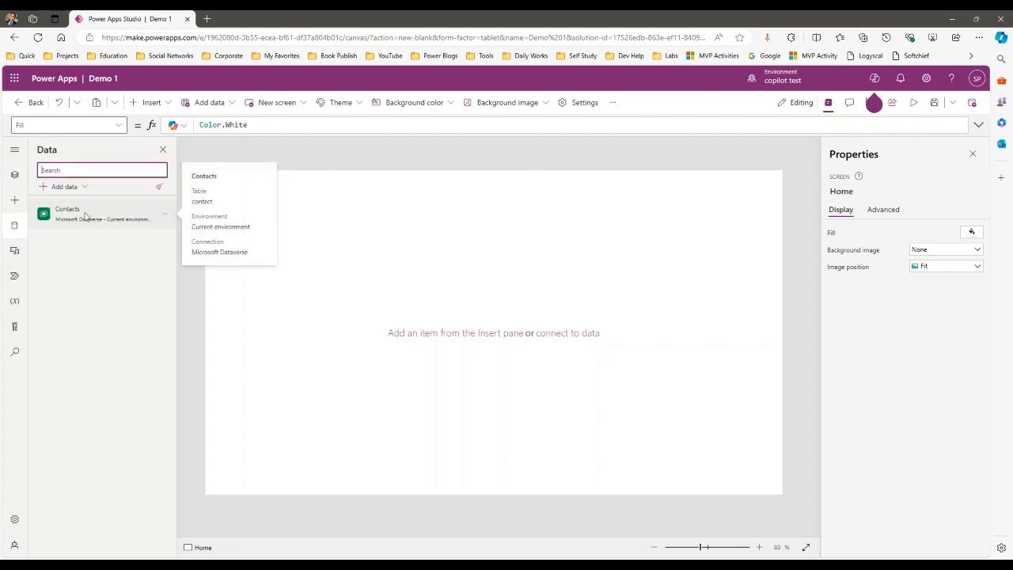
# Bring up the Insert pane's list of controls to add to the Home screen
pyautogui.click(150, 102)
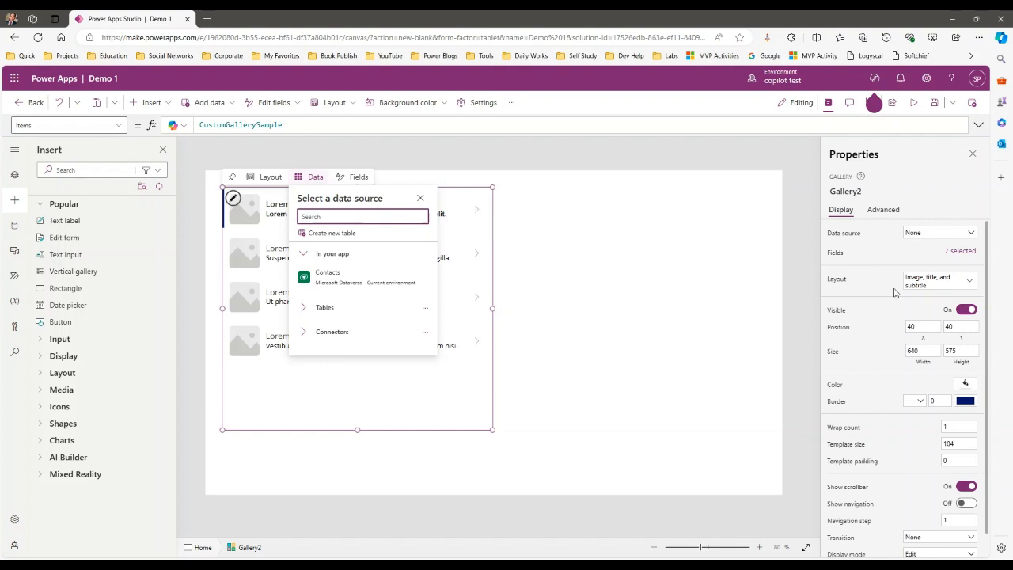
# Bind Gallery2 to the Contacts data source and review its layout options
pyautogui.click(420, 198)
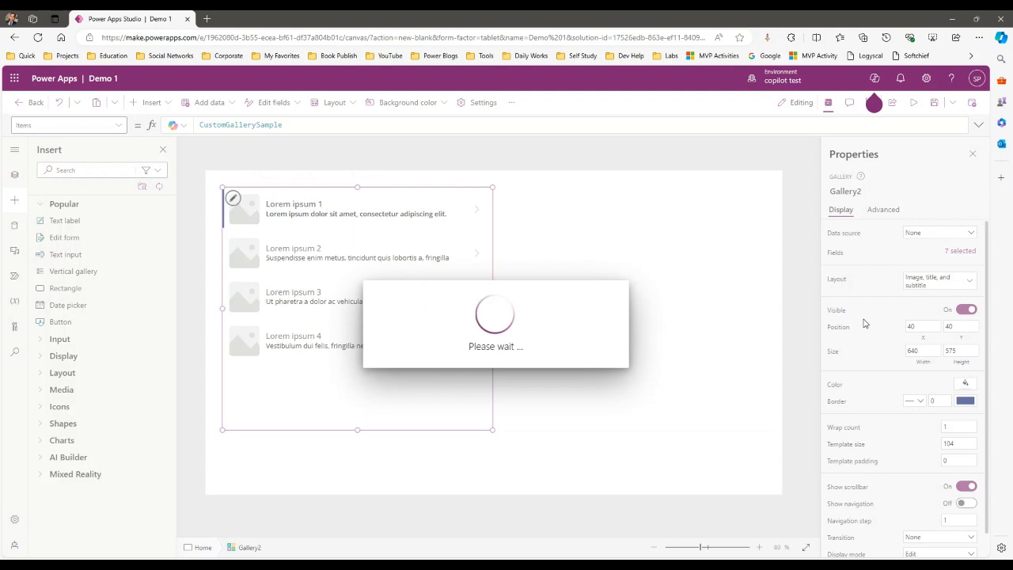
pyautogui.moveTo(938, 285)
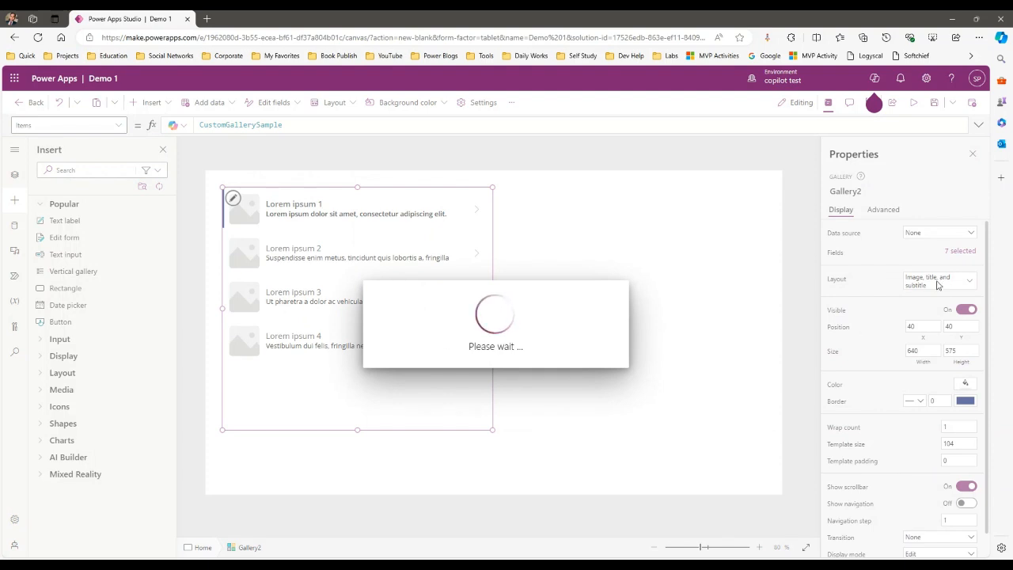
pyautogui.click(934, 232)
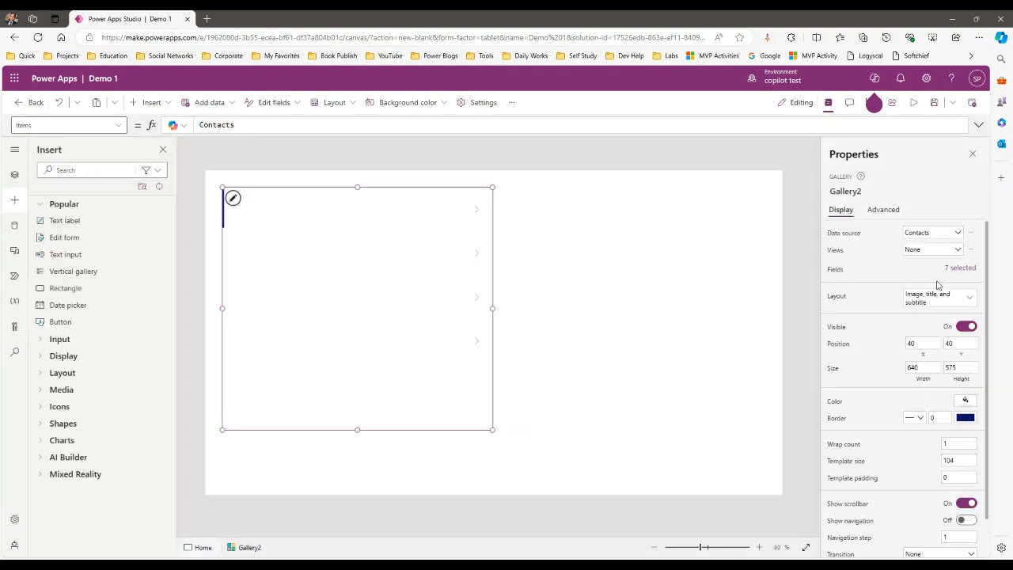
pyautogui.click(938, 298)
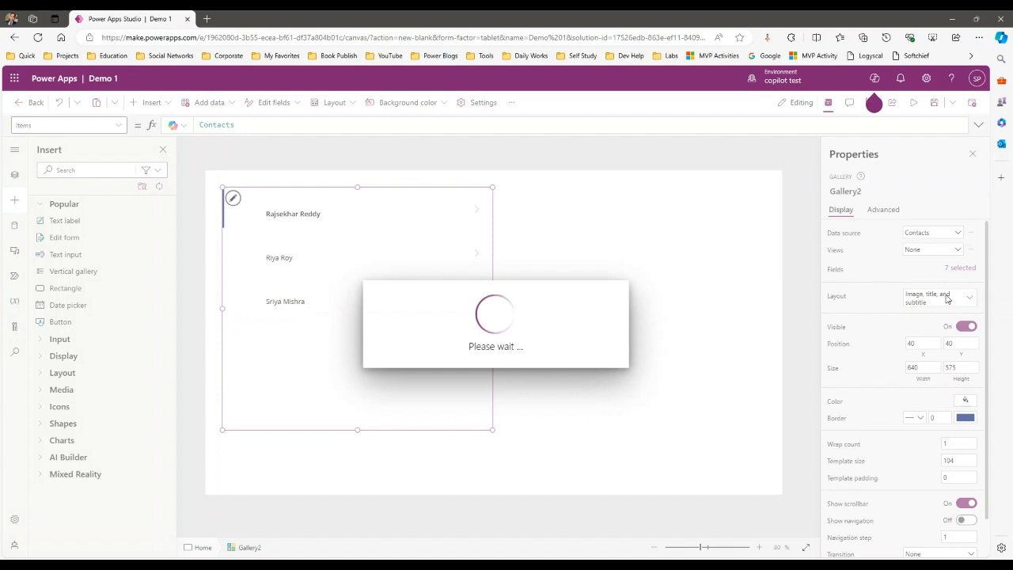
pyautogui.click(939, 296)
pyautogui.write('Full')
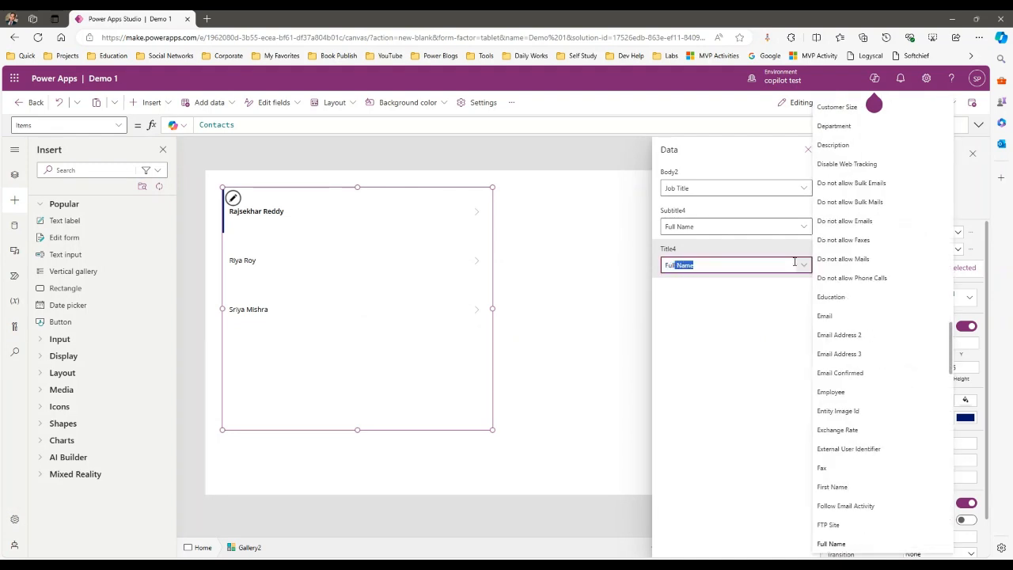
# Map Title4 to Full Name and Subtitle4 to Gender, then start choosing the Body2 field
pyautogui.click(824, 315)
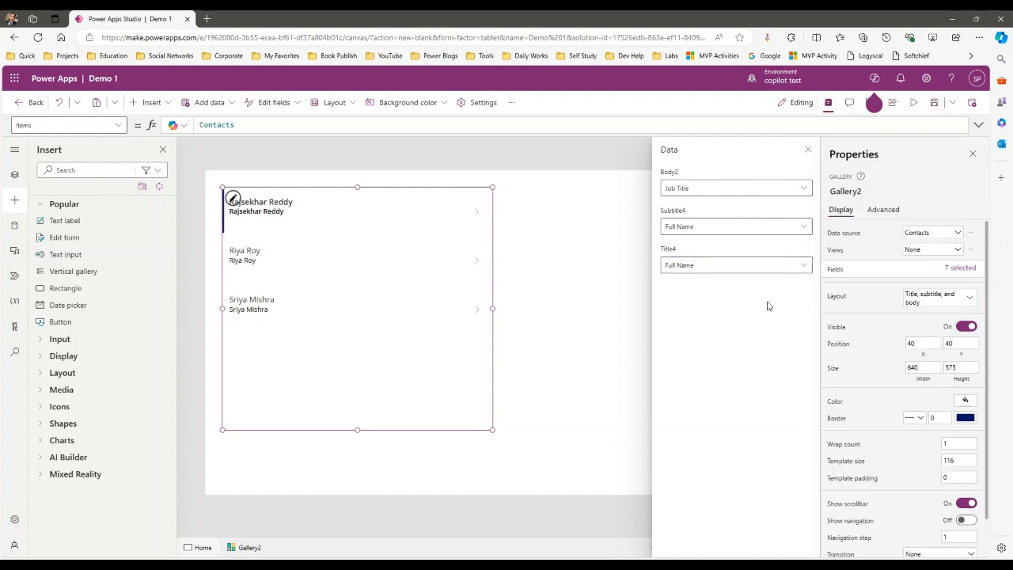
pyautogui.click(732, 226)
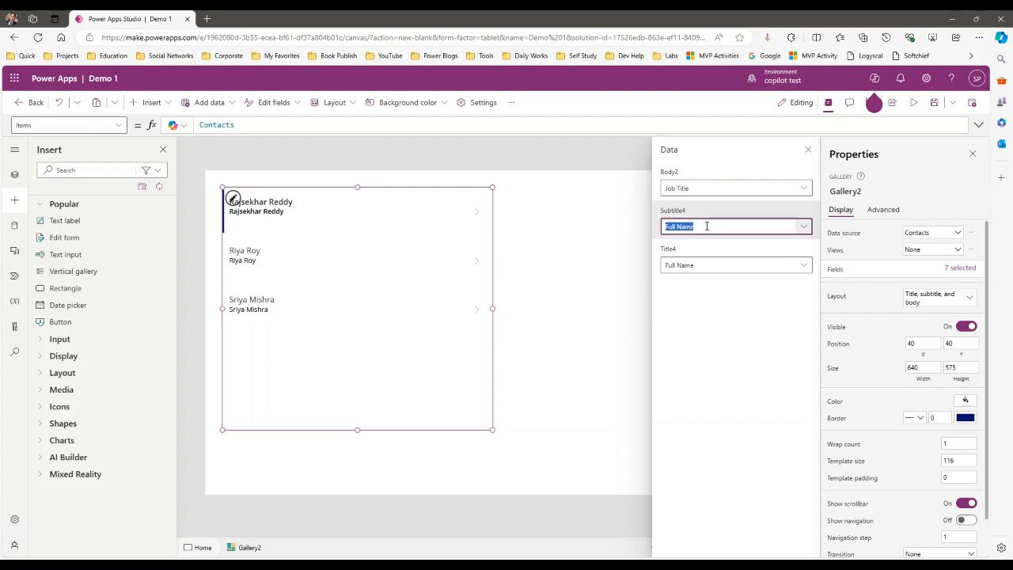
pyautogui.click(802, 226)
pyautogui.write('Ge')
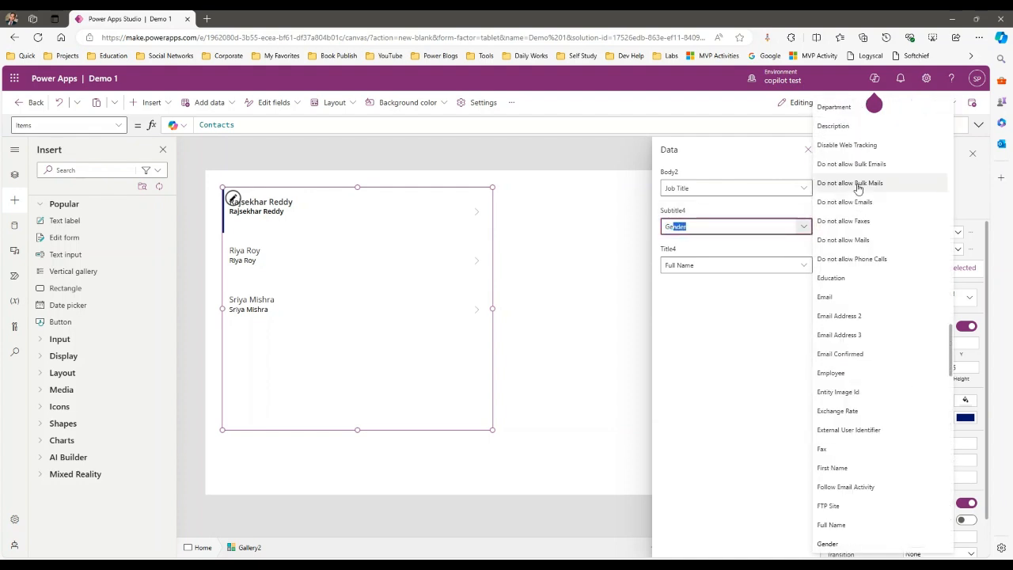
pyautogui.click(831, 525)
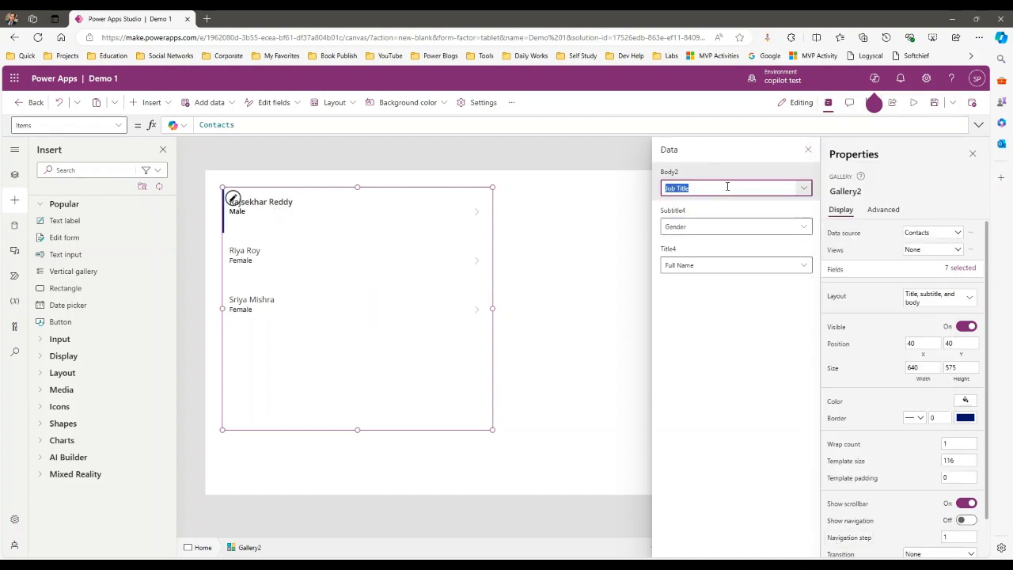
pyautogui.click(802, 187)
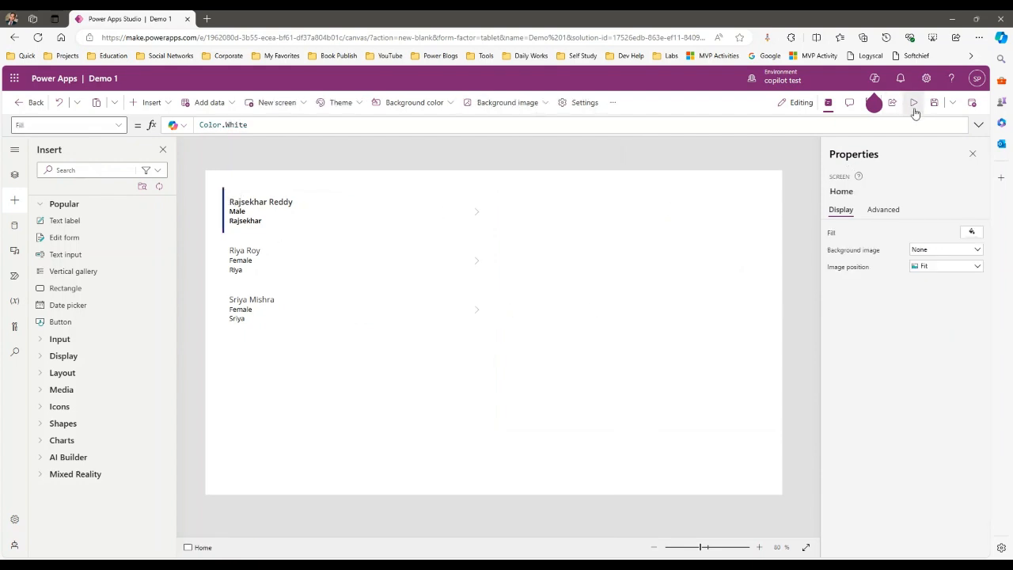
pyautogui.click(914, 102)
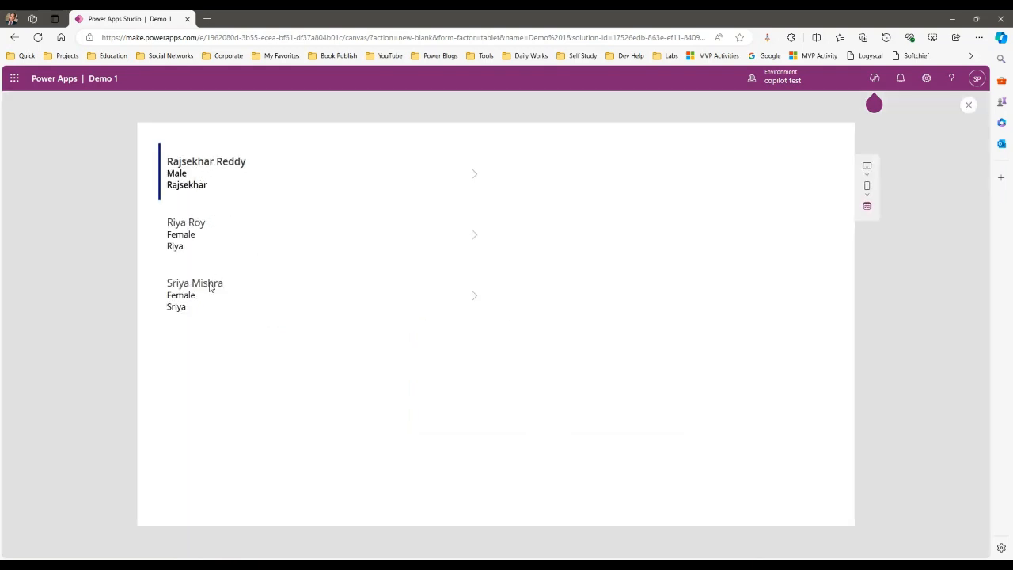
pyautogui.doubleClick(177, 173)
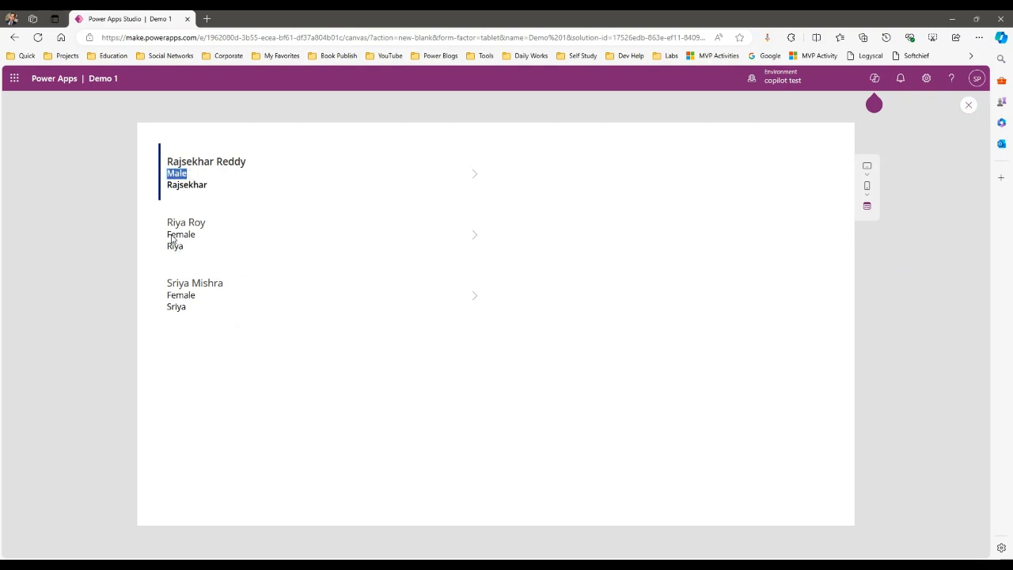
pyautogui.click(182, 295)
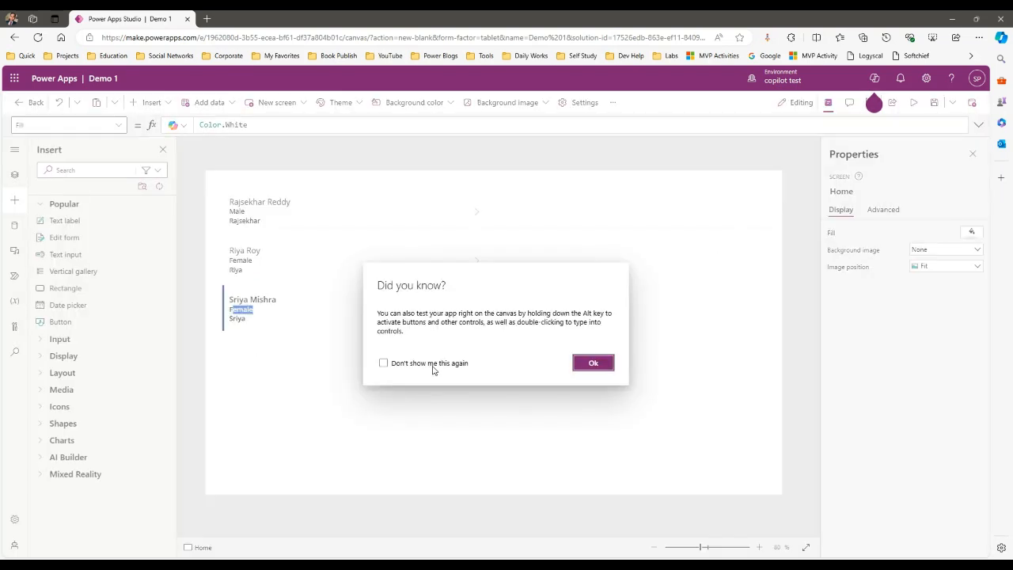
pyautogui.click(593, 363)
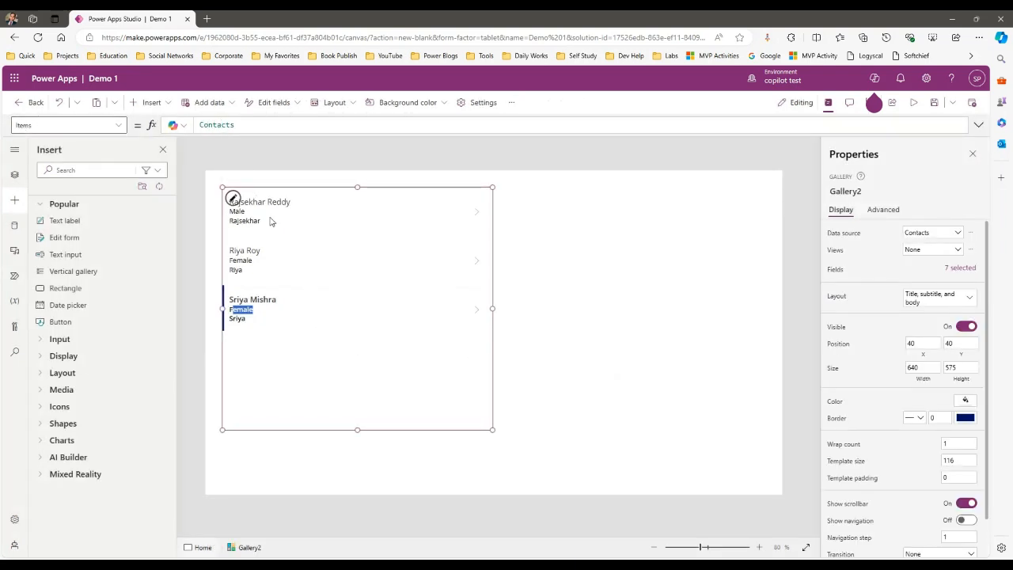
# Select Gallery2 and begin rewriting its Items formula as a Filter over Contacts
pyautogui.click(216, 124)
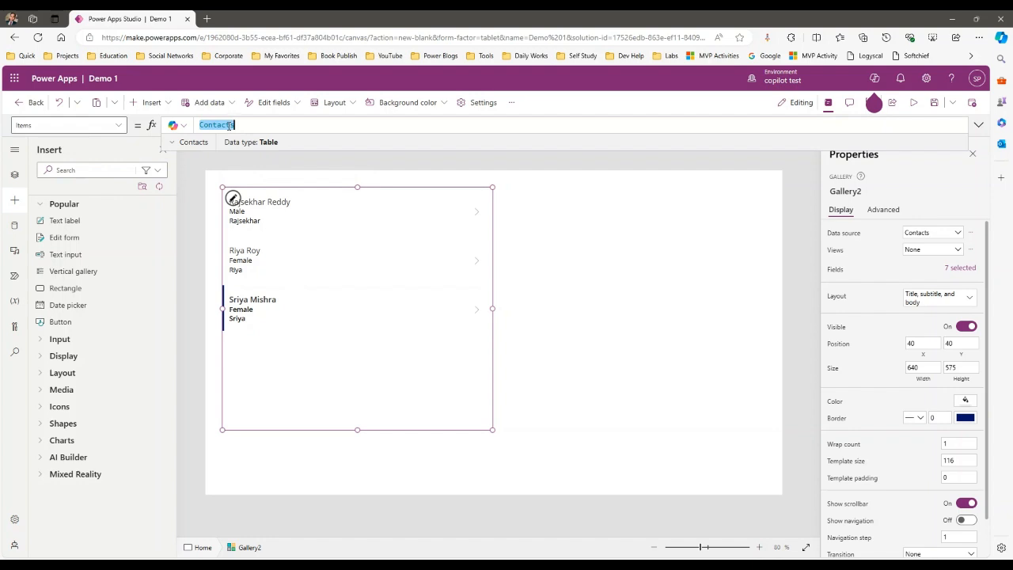
pyautogui.write('Filter(')
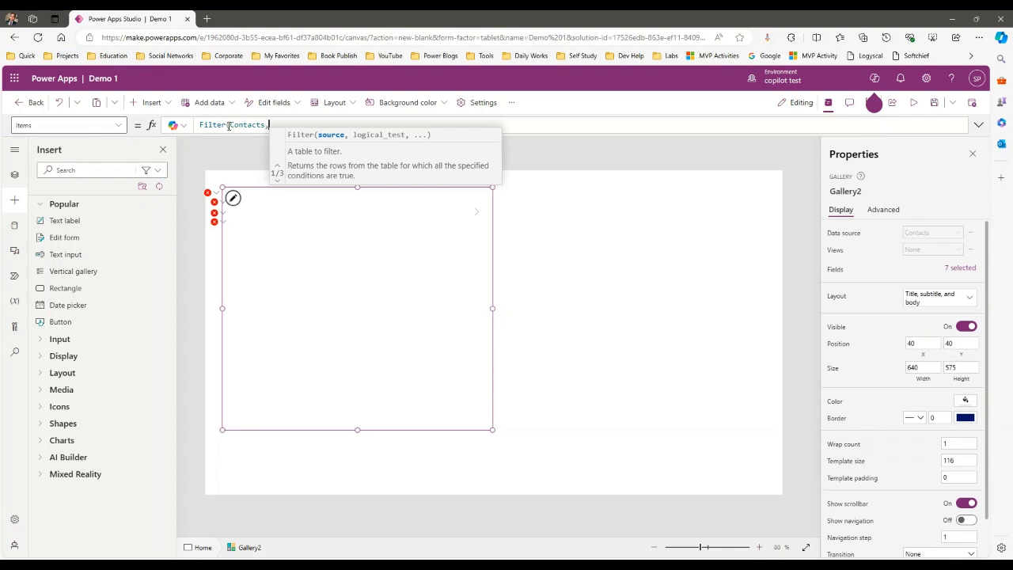
# Complete Items as Filter(Contacts, Gender = 'Gender (Contacts)'.Female) and start a preview
pyautogui.write(',Gender = Ge')
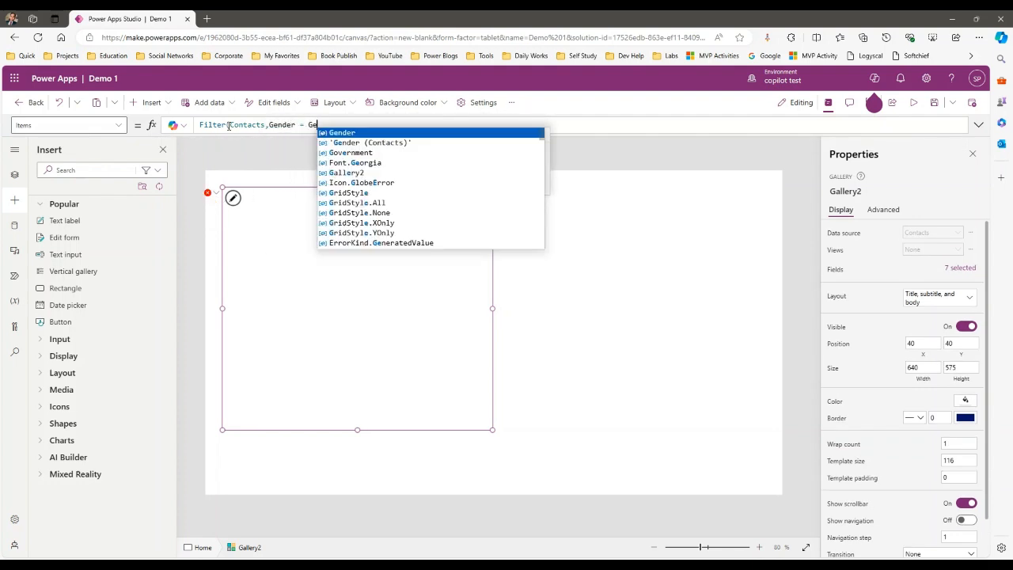
pyautogui.click(369, 142)
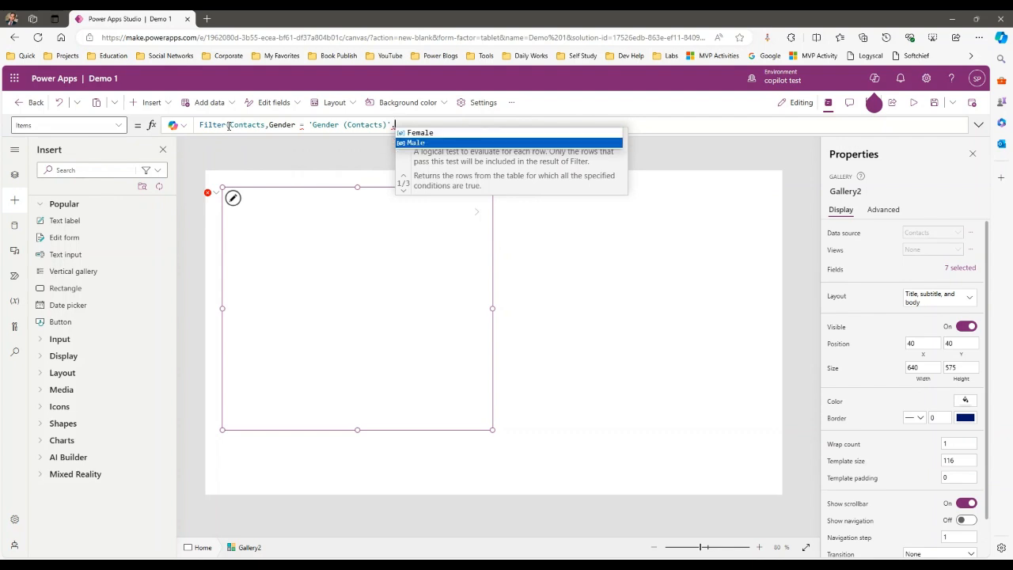
pyautogui.click(419, 132)
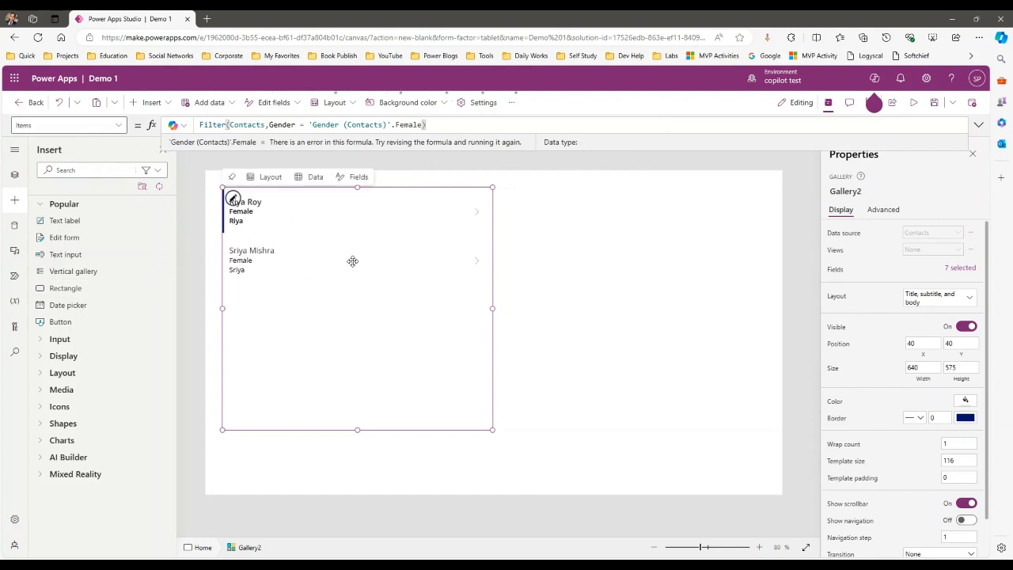
pyautogui.click(913, 102)
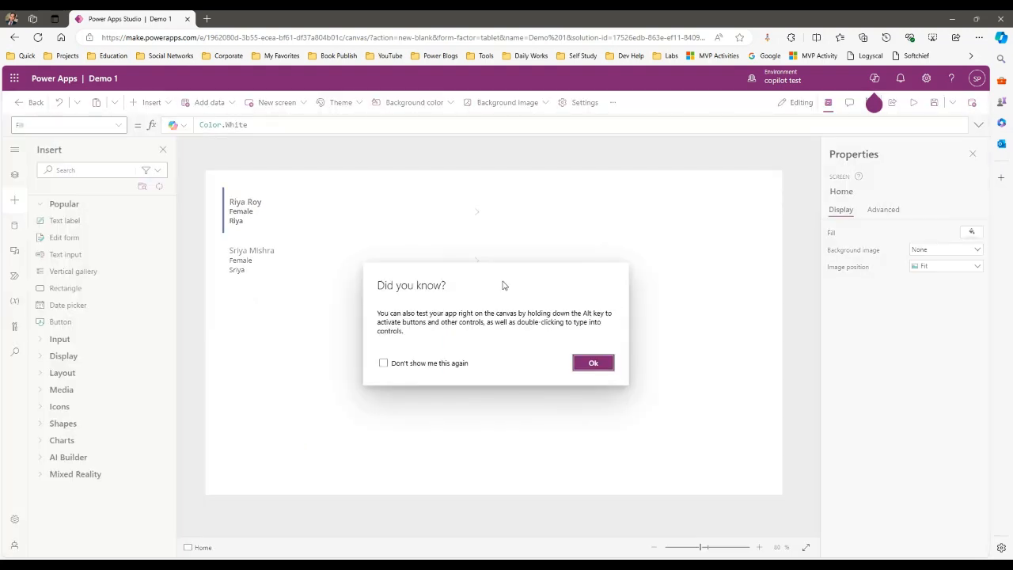
# Dismiss the testing tip and revisit the 'Gender (Contacts)' part of the Female filter formula
pyautogui.click(592, 362)
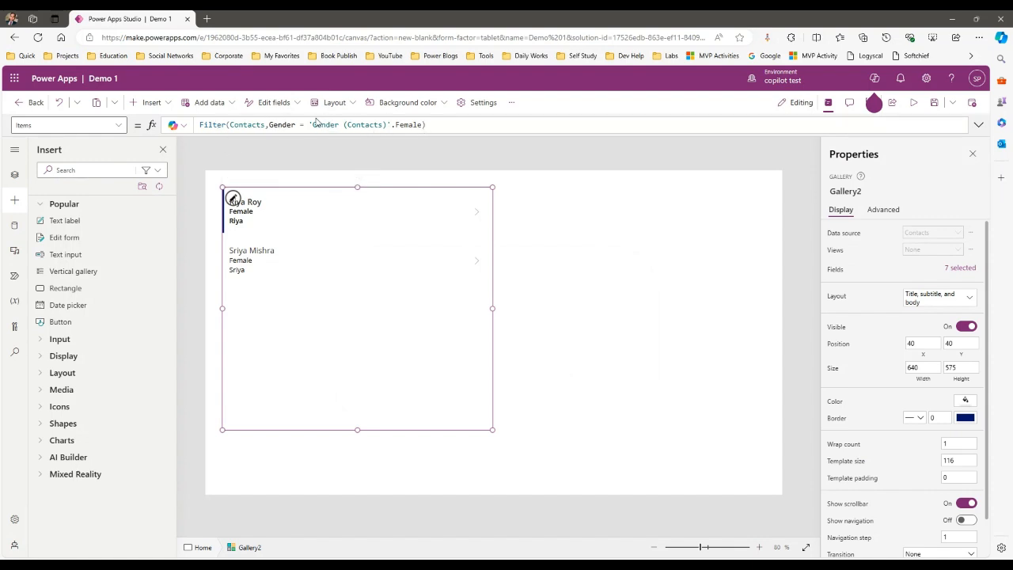
pyautogui.doubleClick(351, 124)
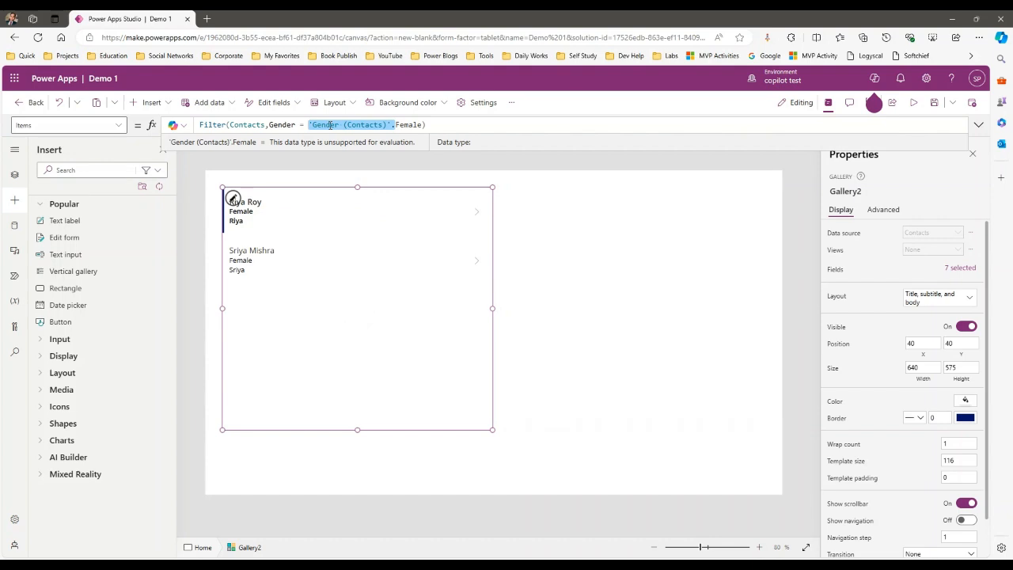
pyautogui.click(356, 124)
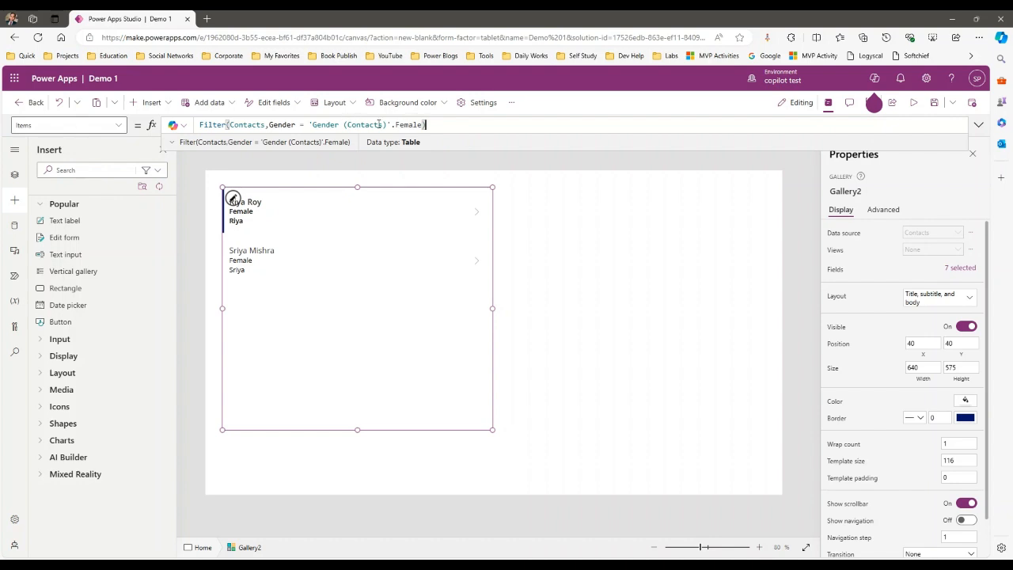
pyautogui.moveTo(494, 311)
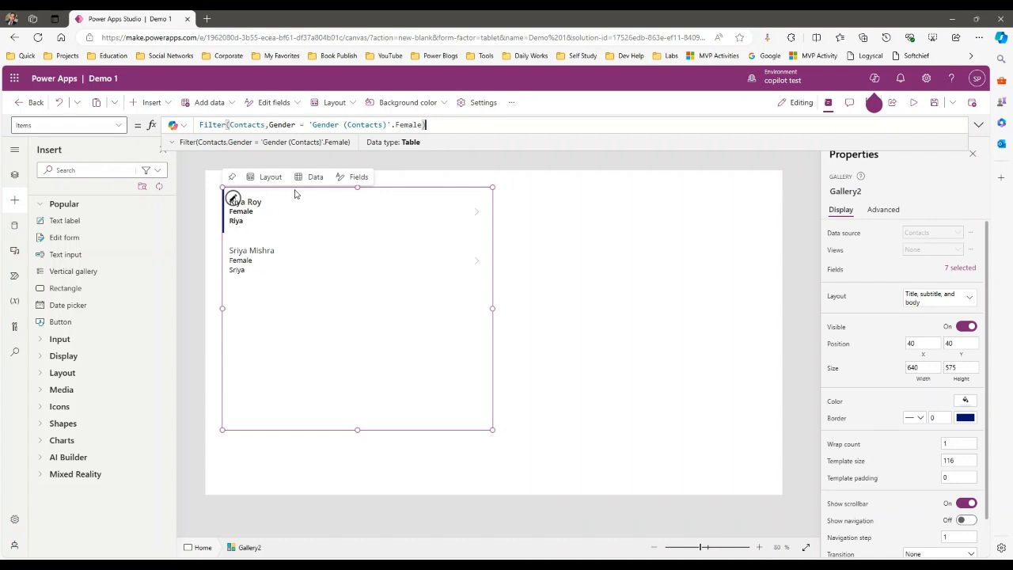
pyautogui.moveTo(431, 185)
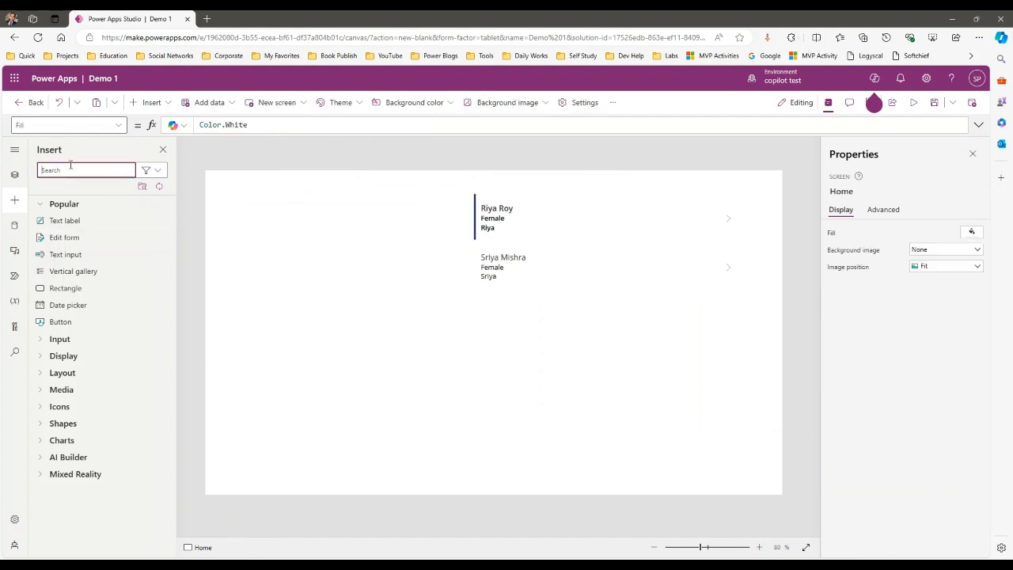
# Insert a Combo box and set its Items to Choices('Gender (Contacts)')
pyautogui.write('com')
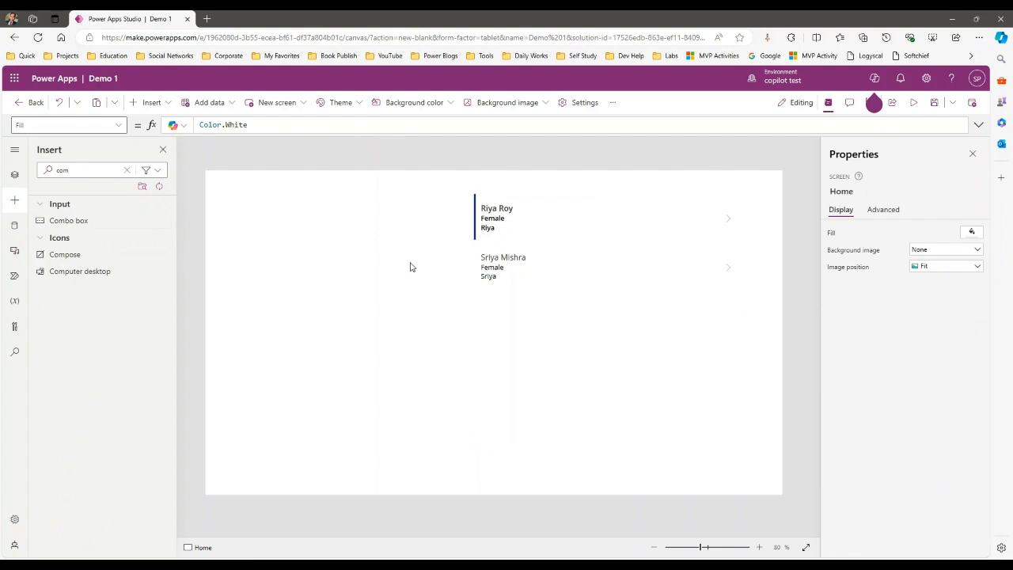
pyautogui.click(69, 220)
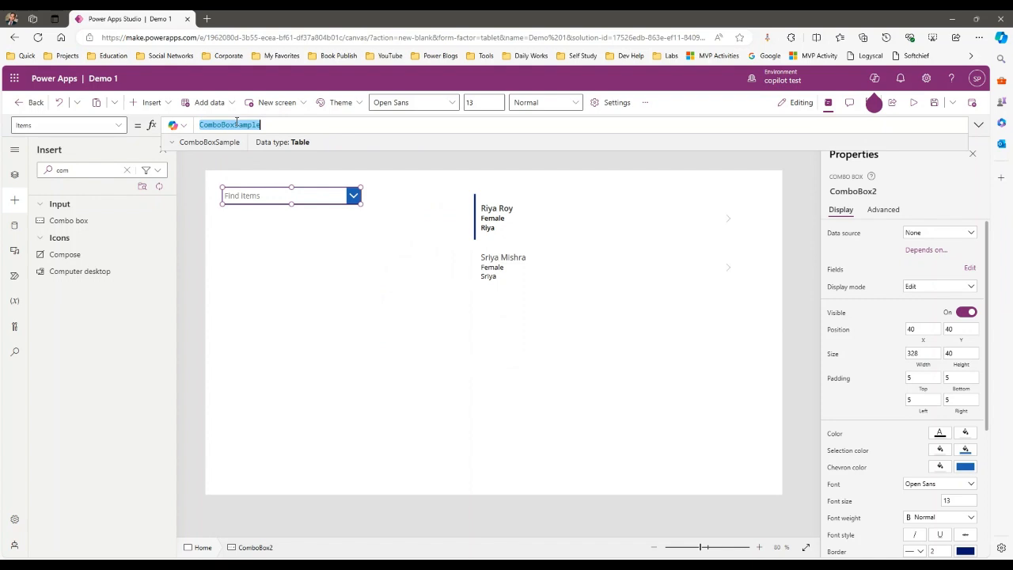
pyautogui.write('Choices')
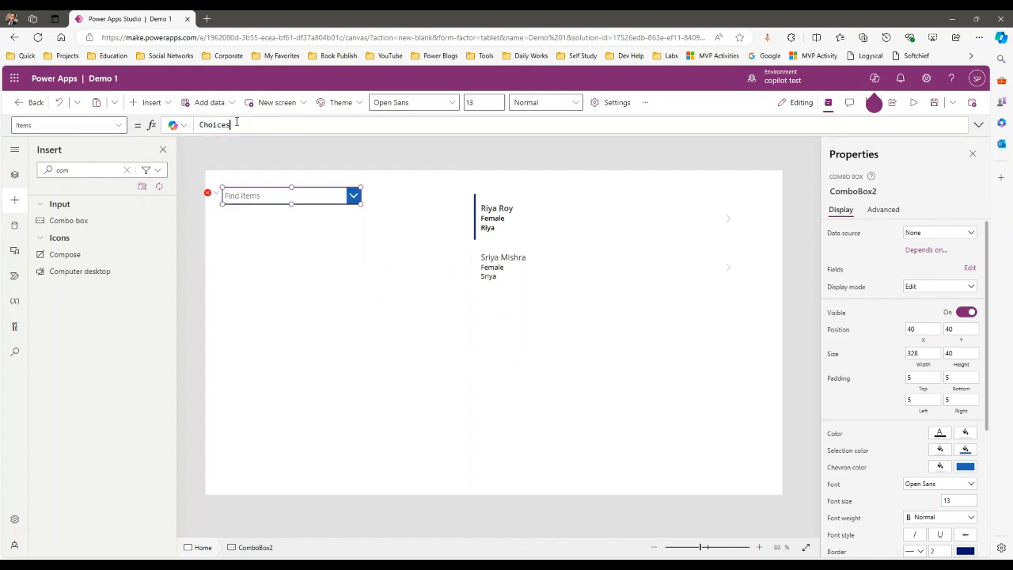
pyautogui.write("('Gender (Contacts")
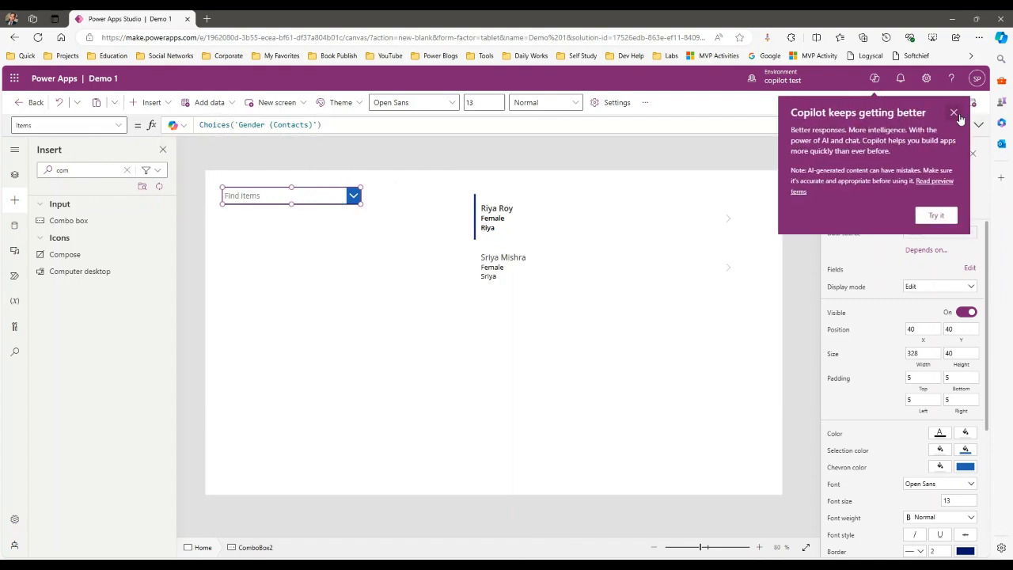
# Dismiss the Copilot announcement and start a preview of the running app
pyautogui.click(954, 112)
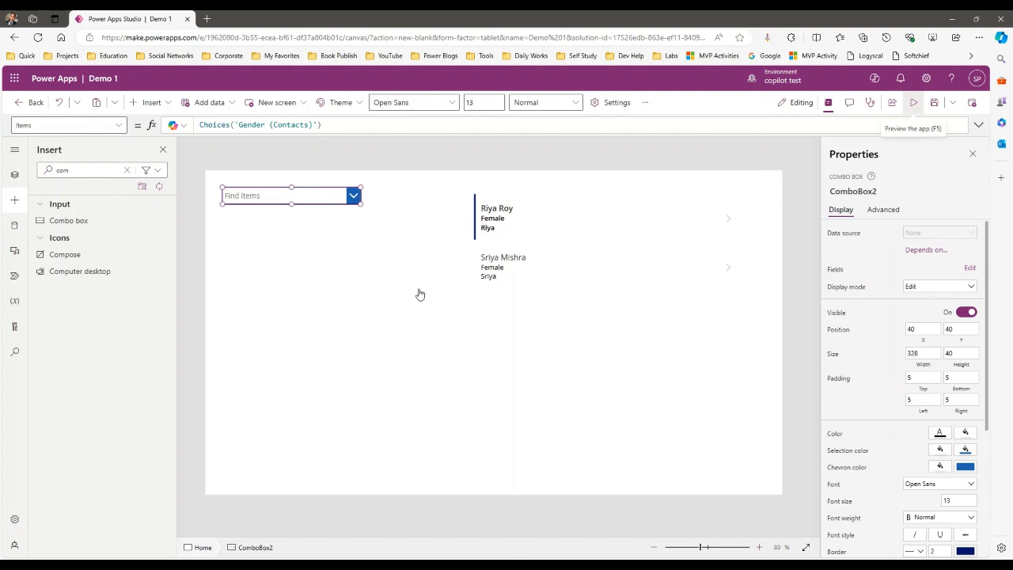
pyautogui.click(913, 102)
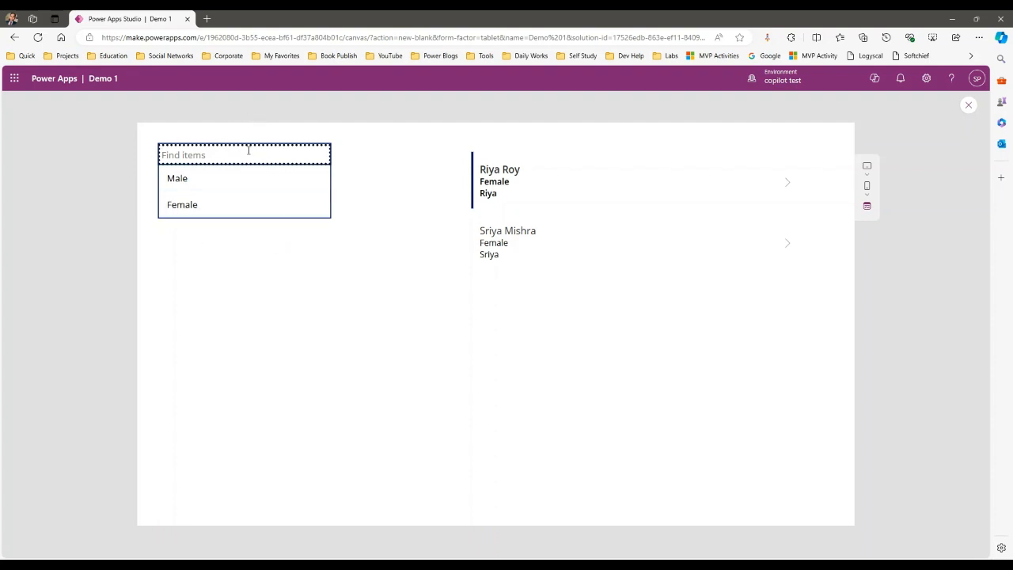
pyautogui.moveTo(752, 227)
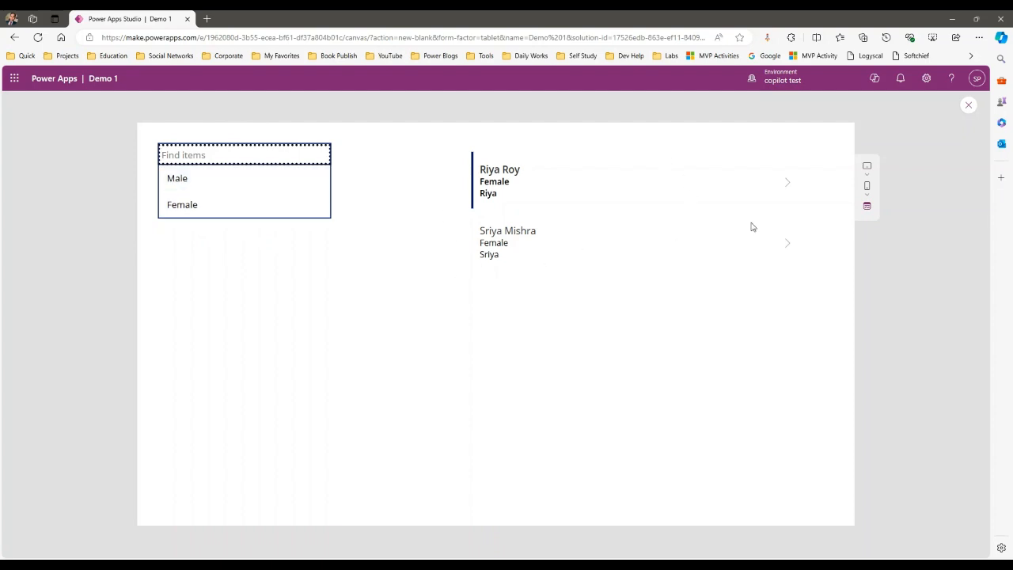
pyautogui.click(573, 349)
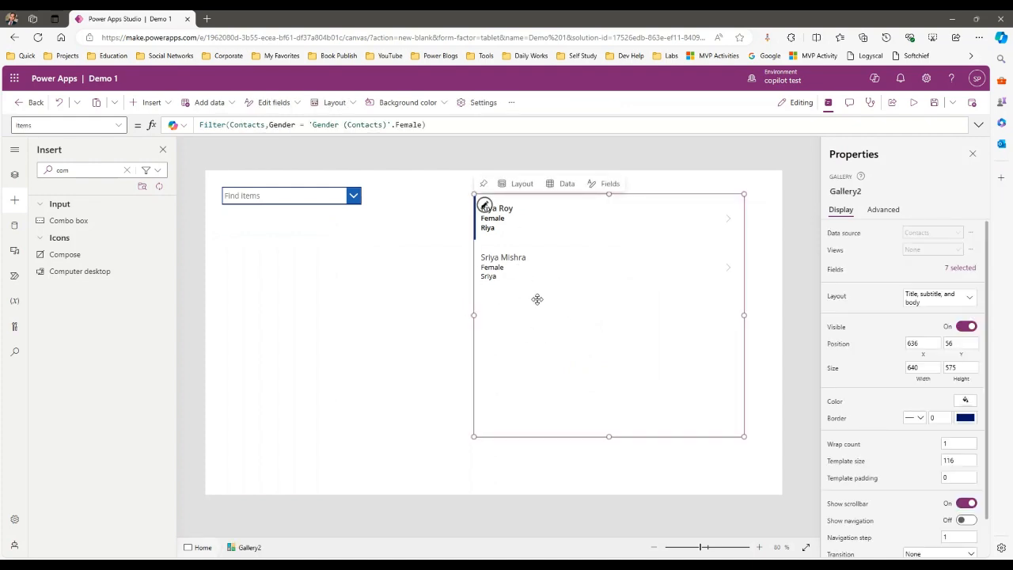
pyautogui.moveTo(594, 265)
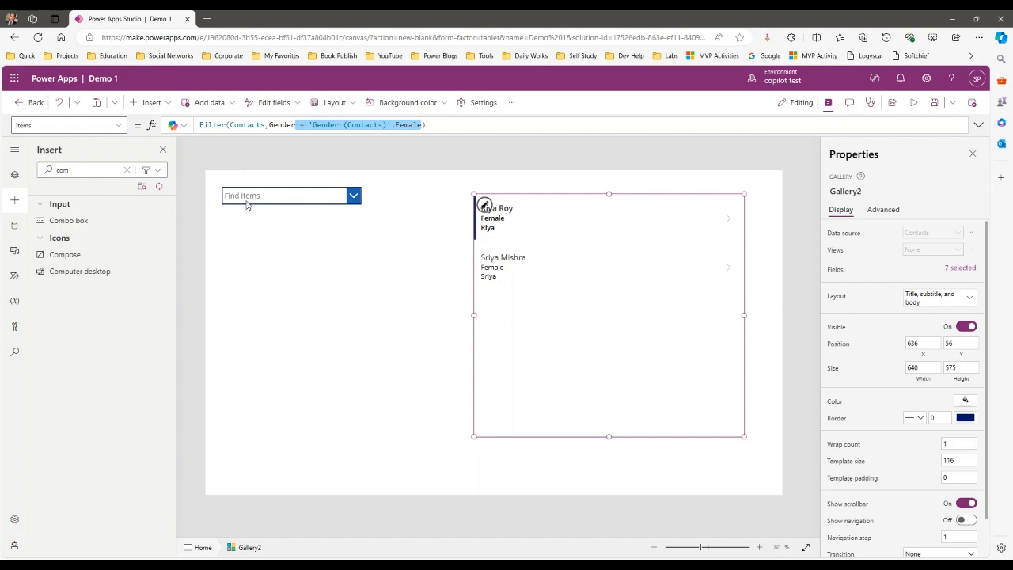
# Change Gallery2's Items to Filter(Contacts, Gender in ComboBox2.SelectedItems) and start a preview
pyautogui.press('Delete')
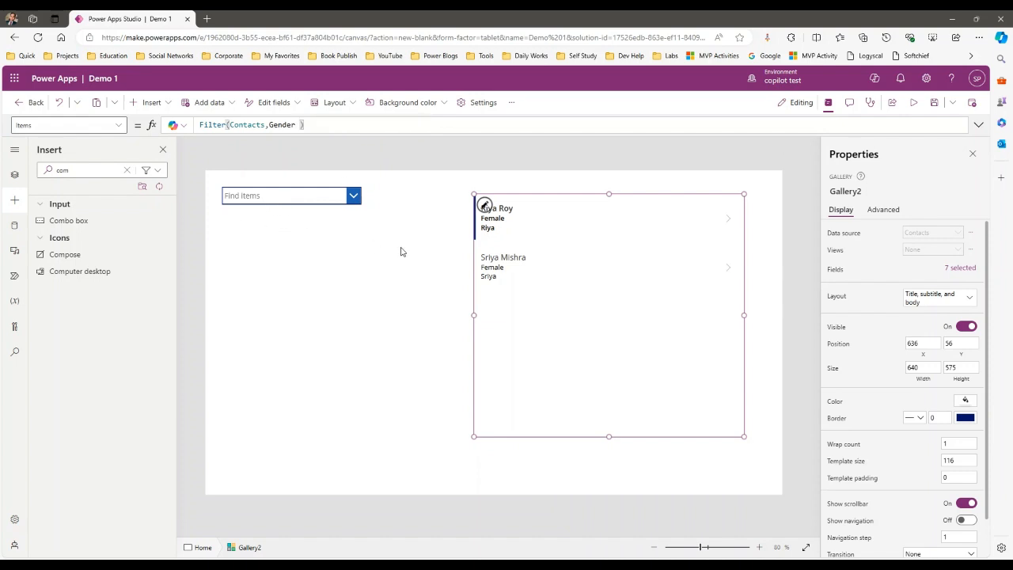
pyautogui.write('in co')
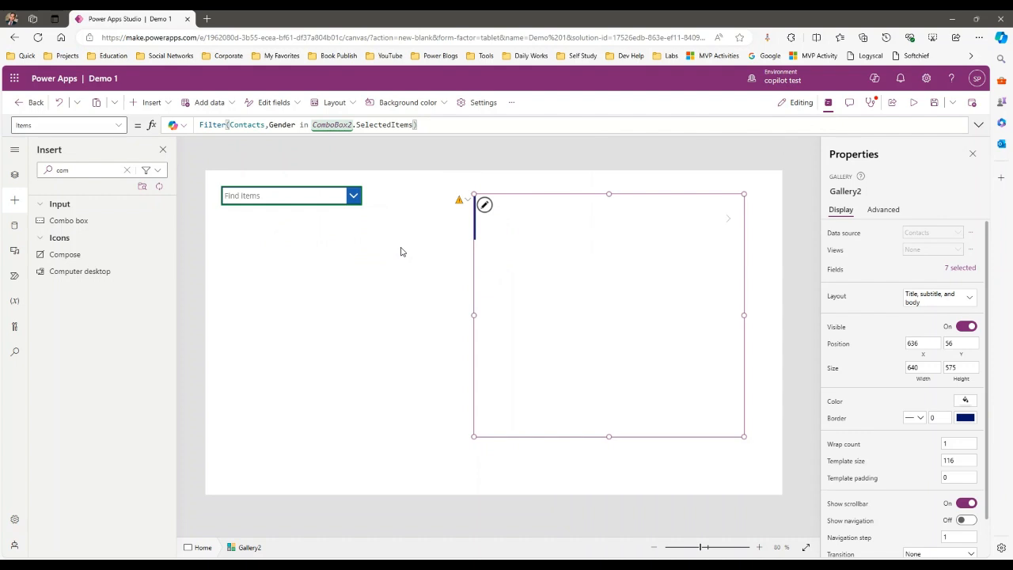
pyautogui.click(332, 124)
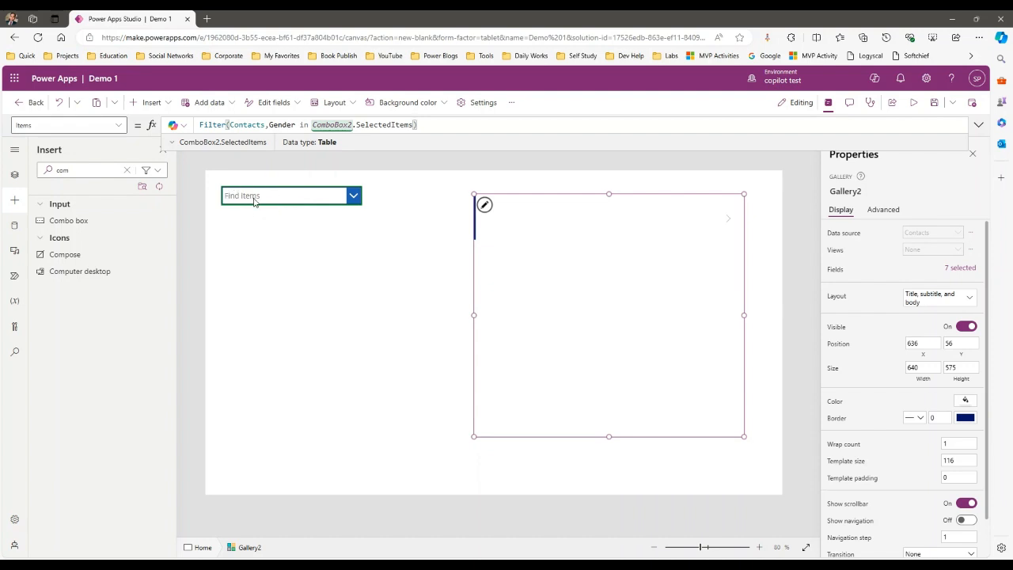
pyautogui.moveTo(261, 122)
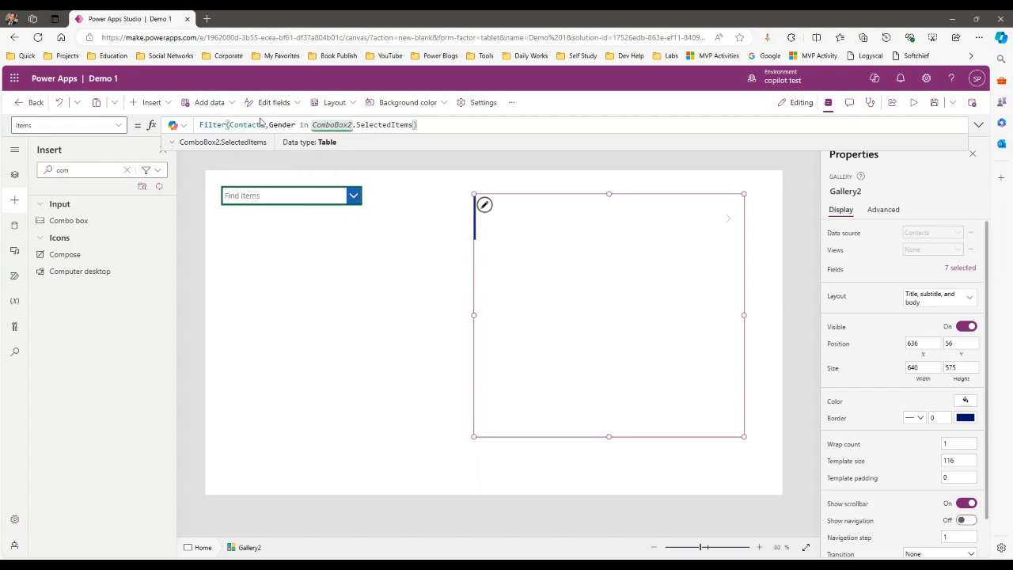
pyautogui.moveTo(573, 301)
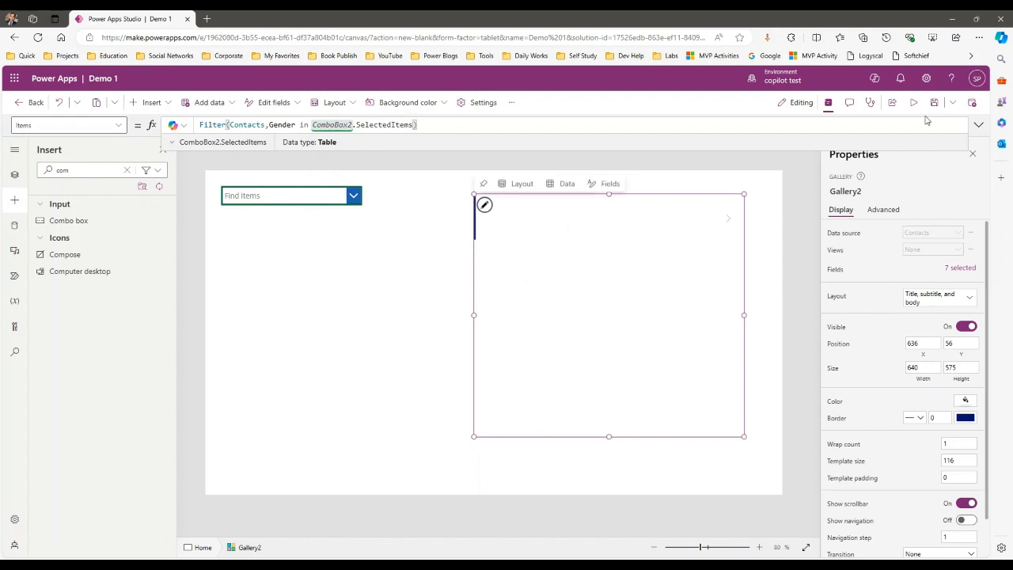
pyautogui.click(914, 102)
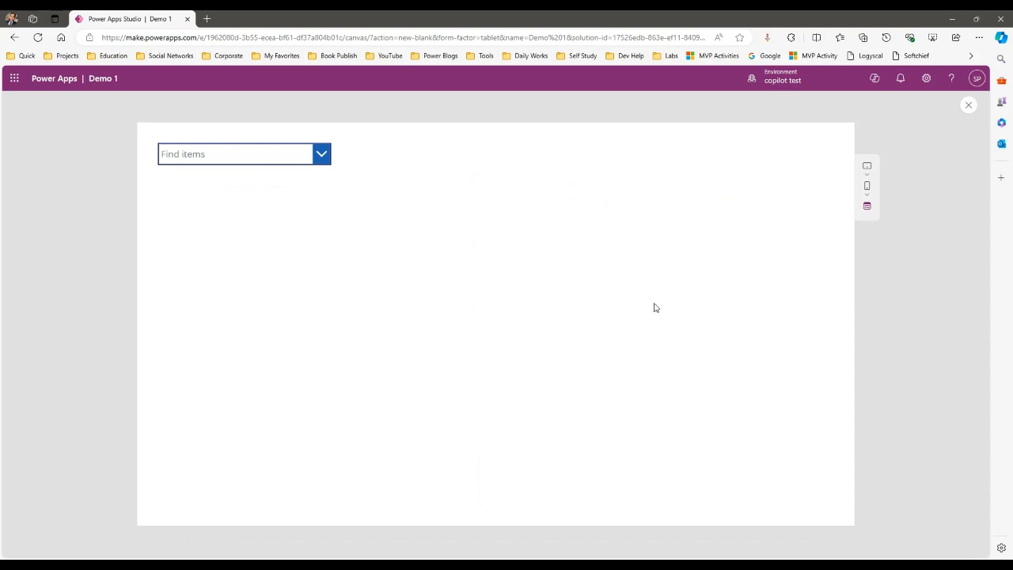
# In preview choose Male, add Female, remove Male, confirm the gallery follows, then close preview
pyautogui.click(321, 154)
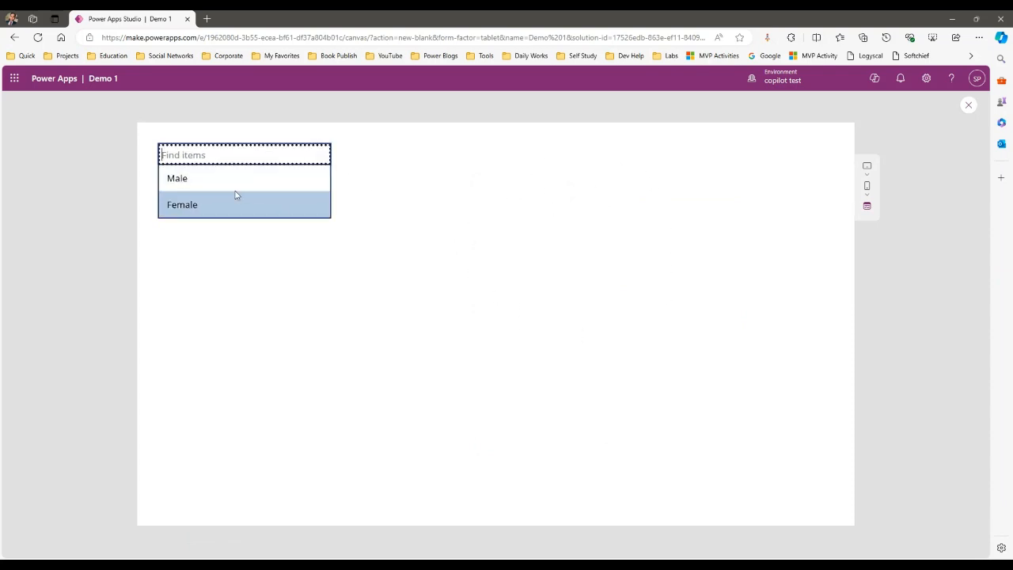
pyautogui.click(178, 178)
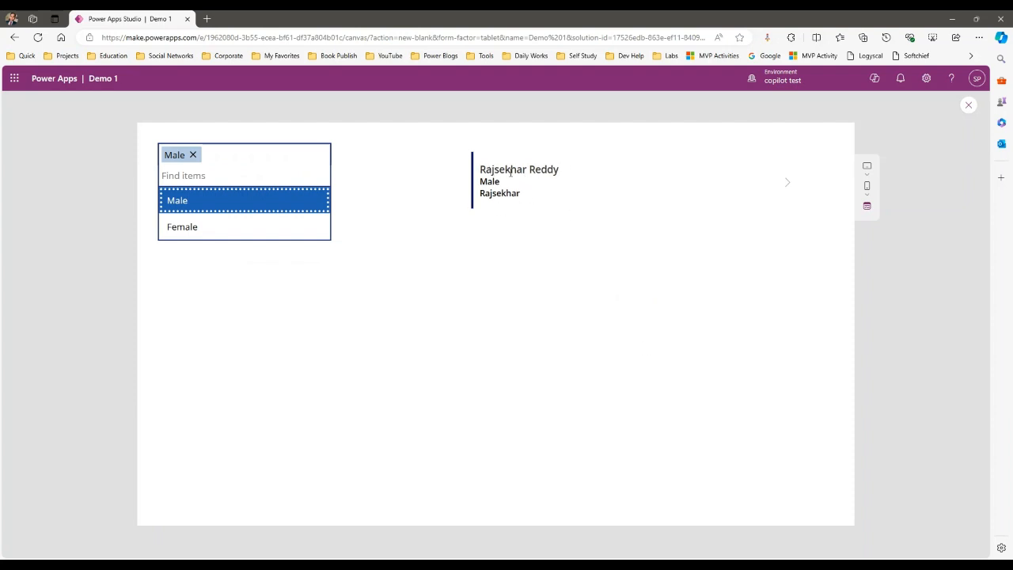
pyautogui.click(182, 226)
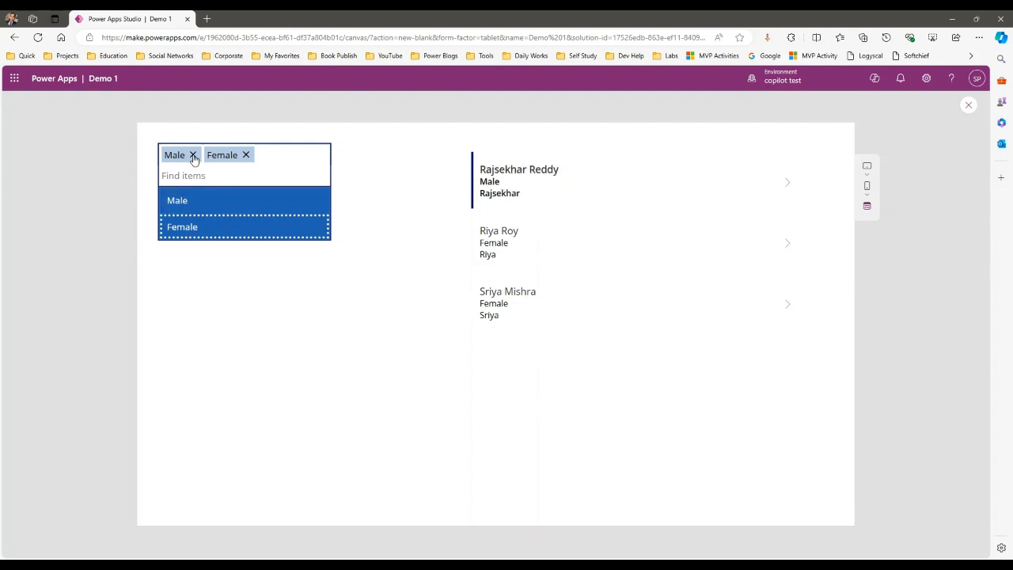
pyautogui.click(193, 155)
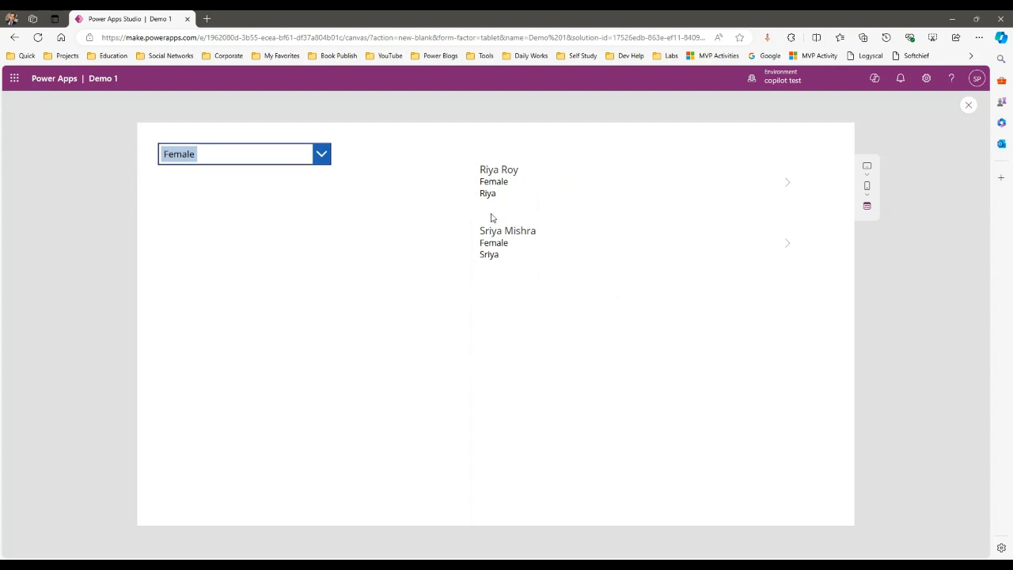
pyautogui.click(321, 153)
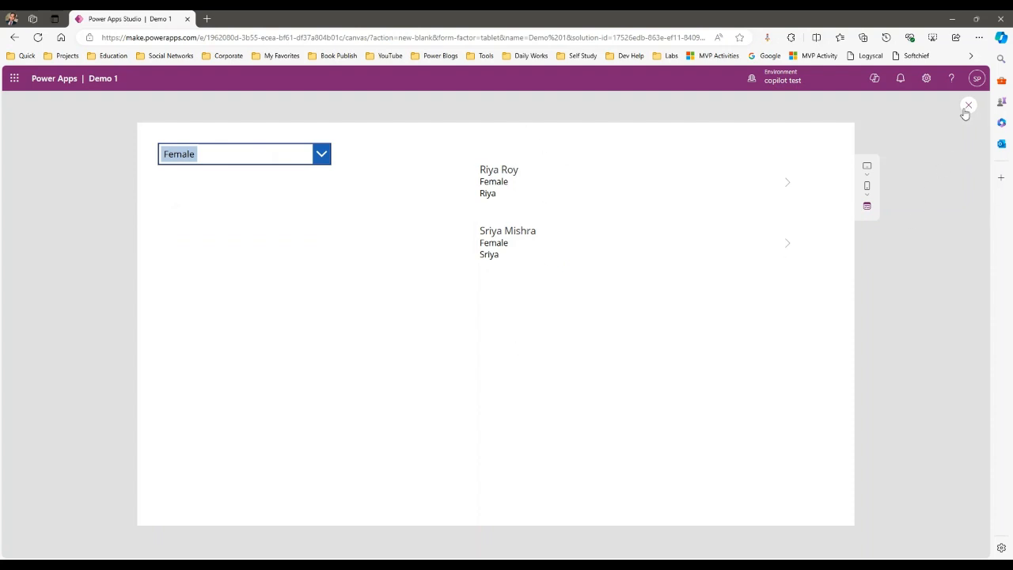
pyautogui.click(967, 104)
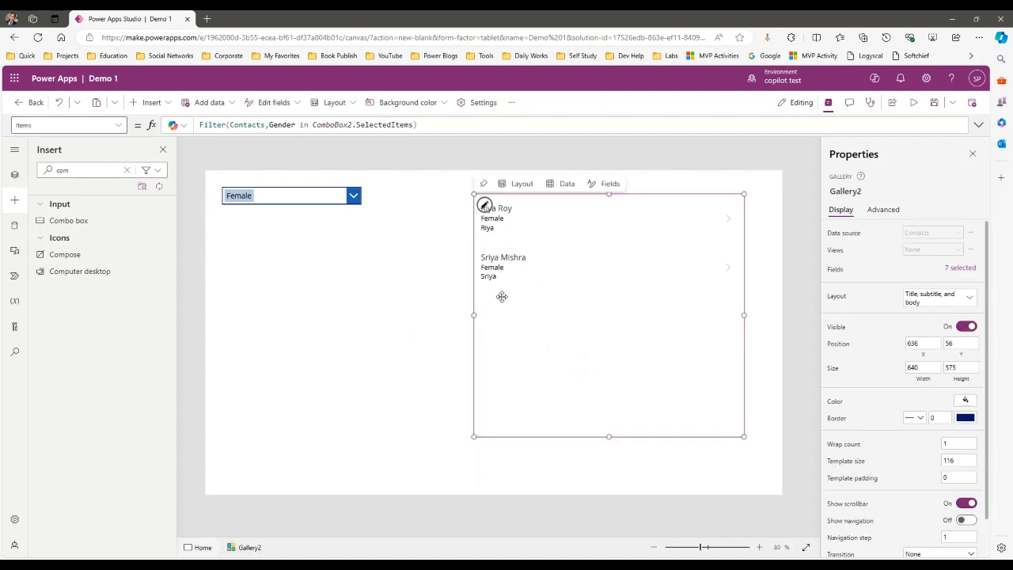
pyautogui.moveTo(516, 295)
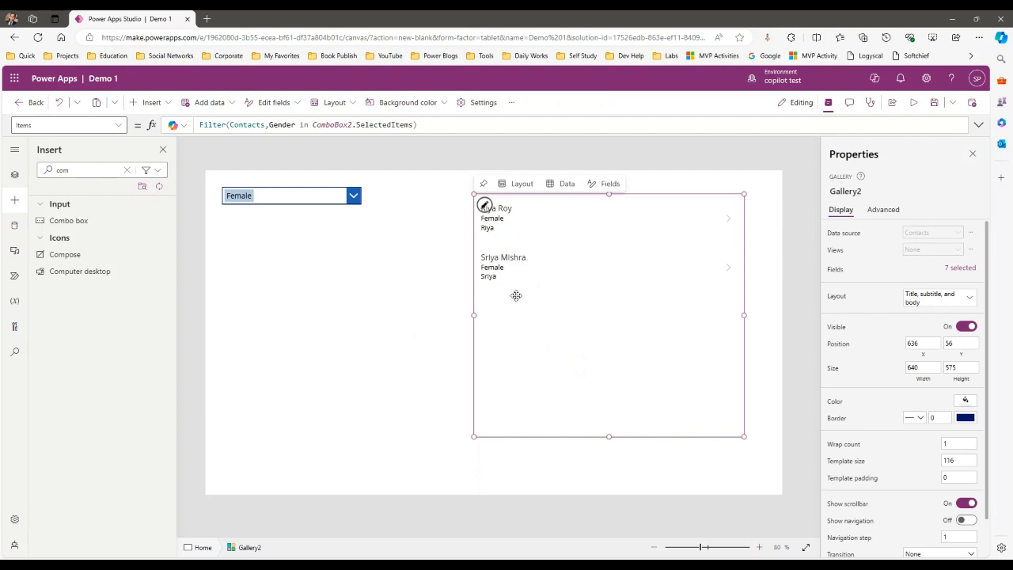
pyautogui.moveTo(246, 145)
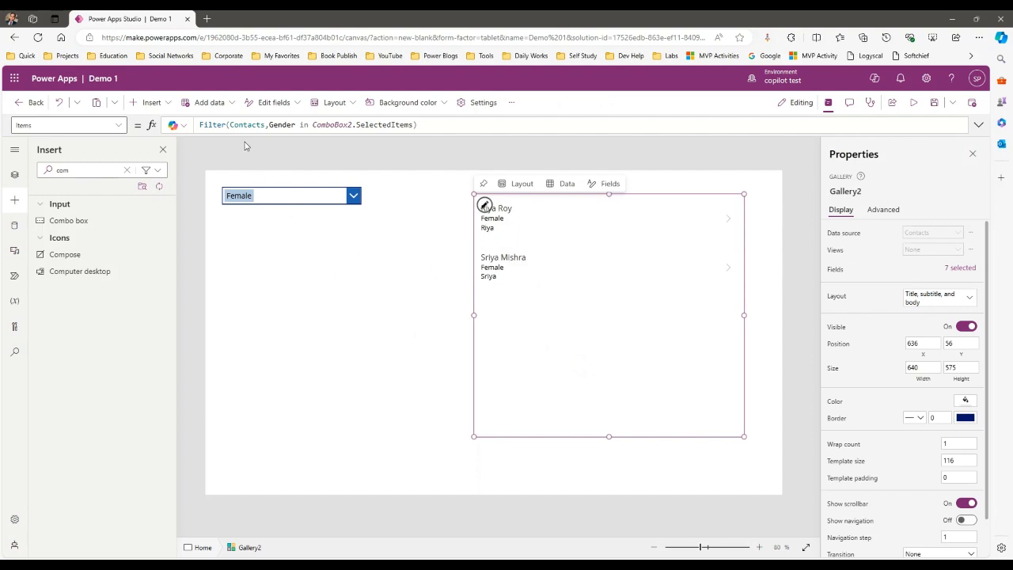